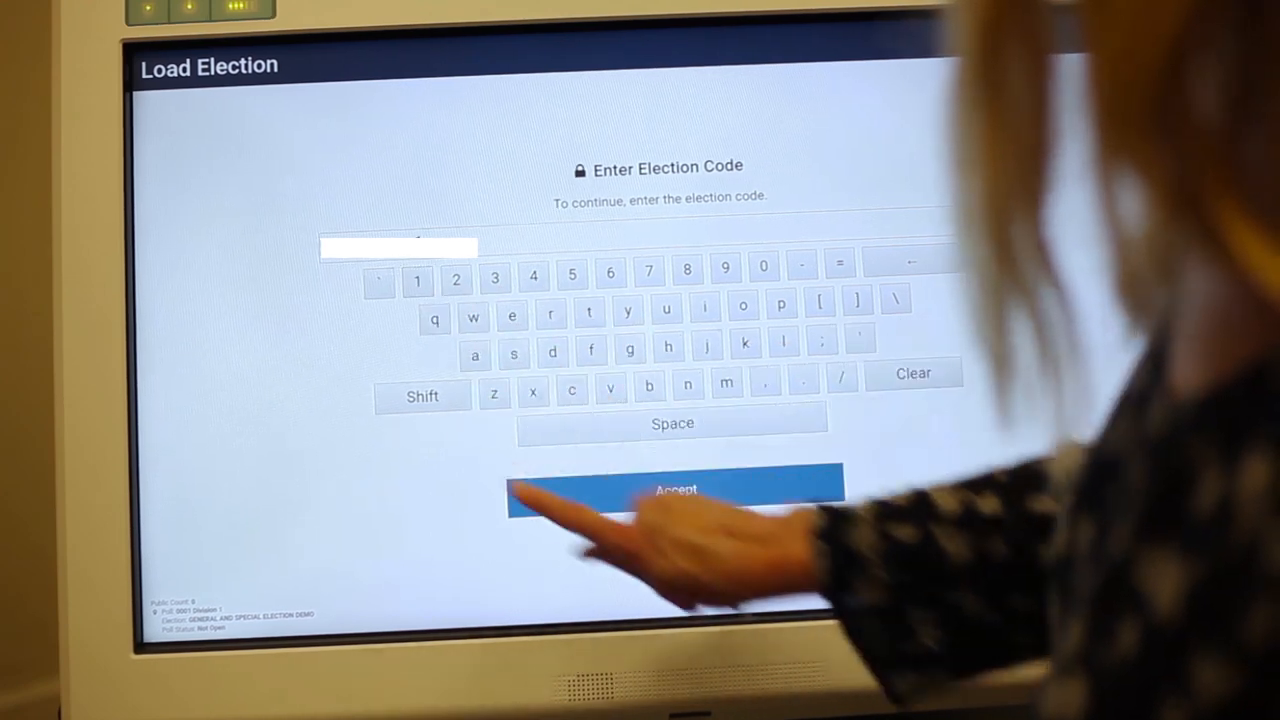
Accept the election code, start Open Poll, and confirm the code so the poll opens.
{"action": "left_click", "coordinate": [676, 490]}
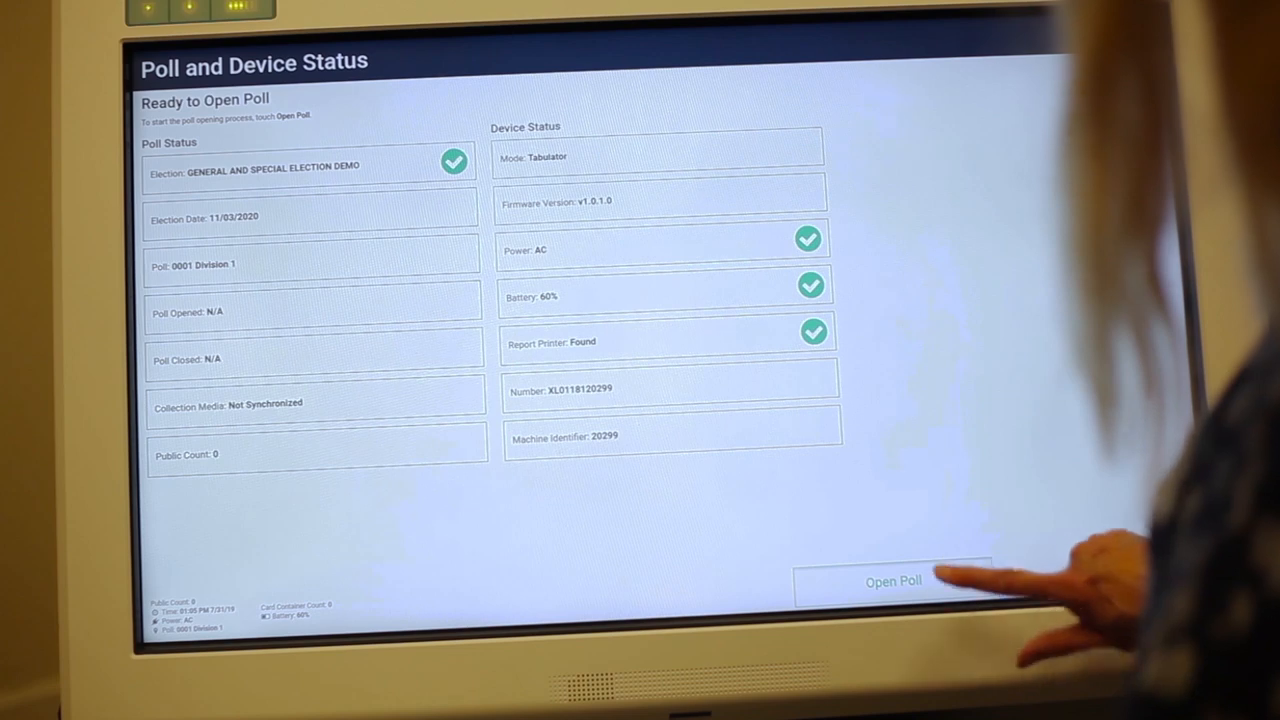
{"action": "left_click", "coordinate": [892, 580]}
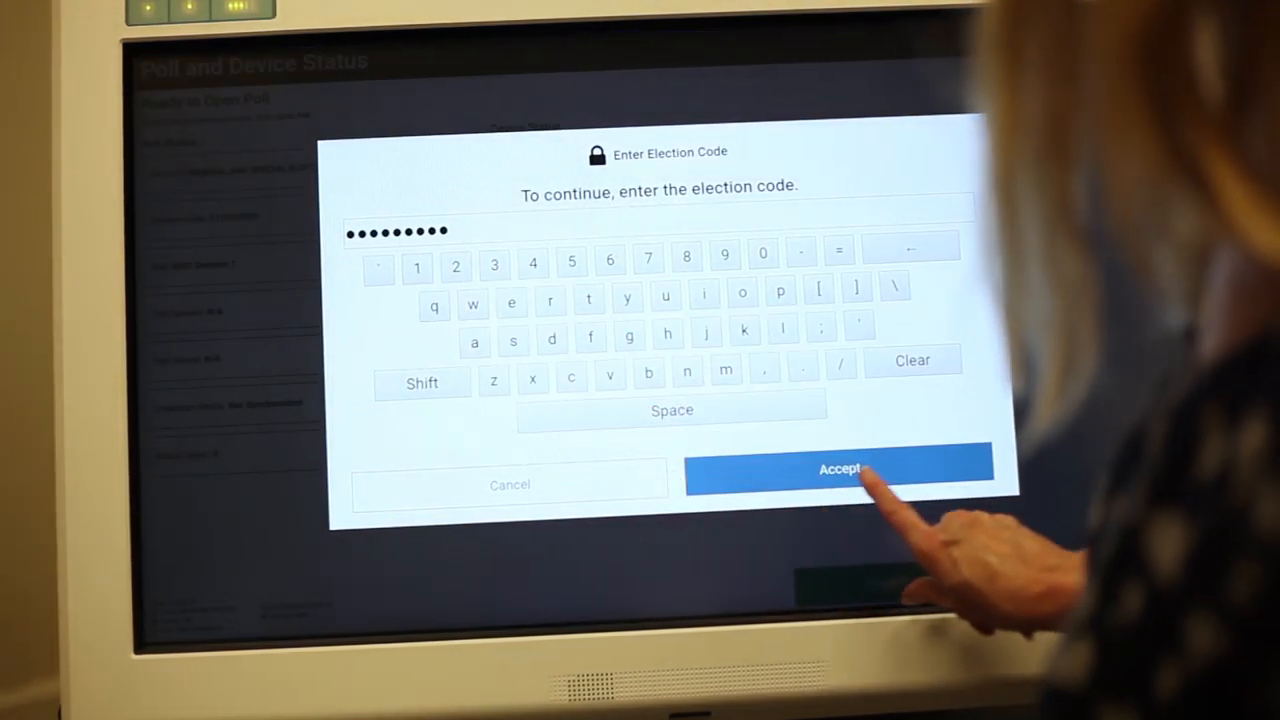
{"action": "left_click", "coordinate": [840, 470]}
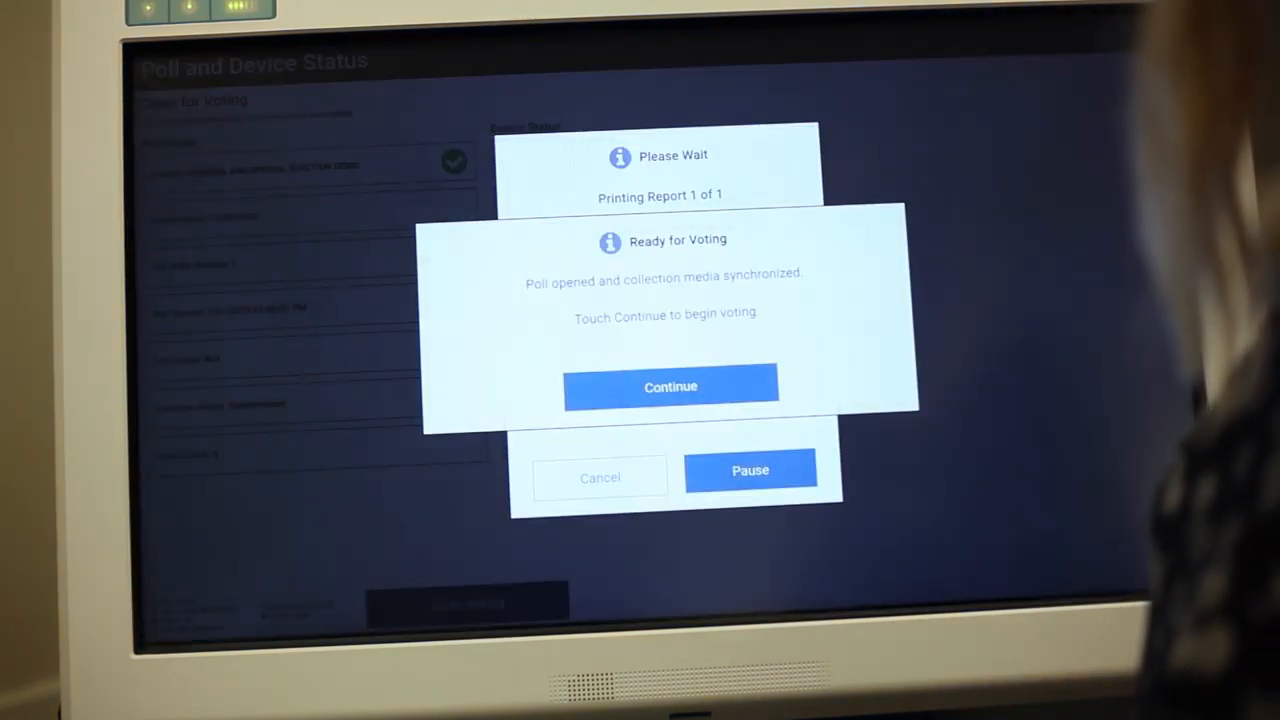
Continue past the Ready for Voting notice and put the machine into voting mode.
{"action": "left_click", "coordinate": [670, 386]}
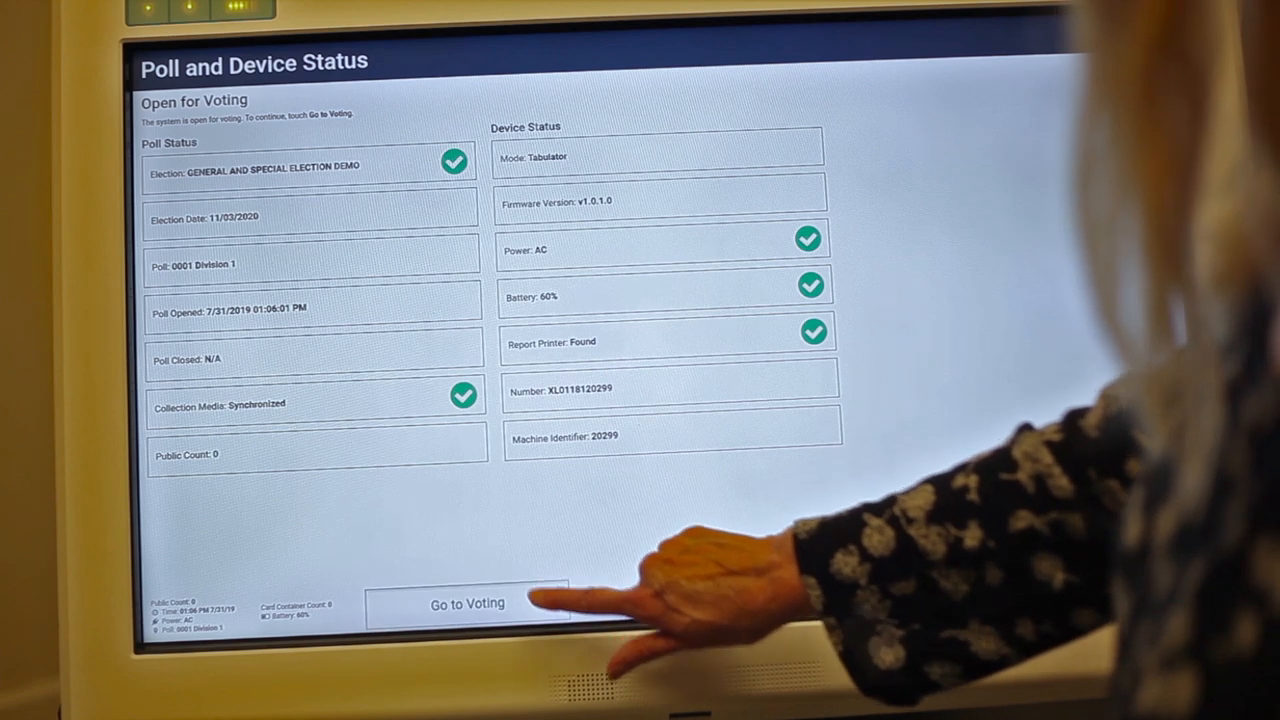
{"action": "left_click", "coordinate": [466, 604]}
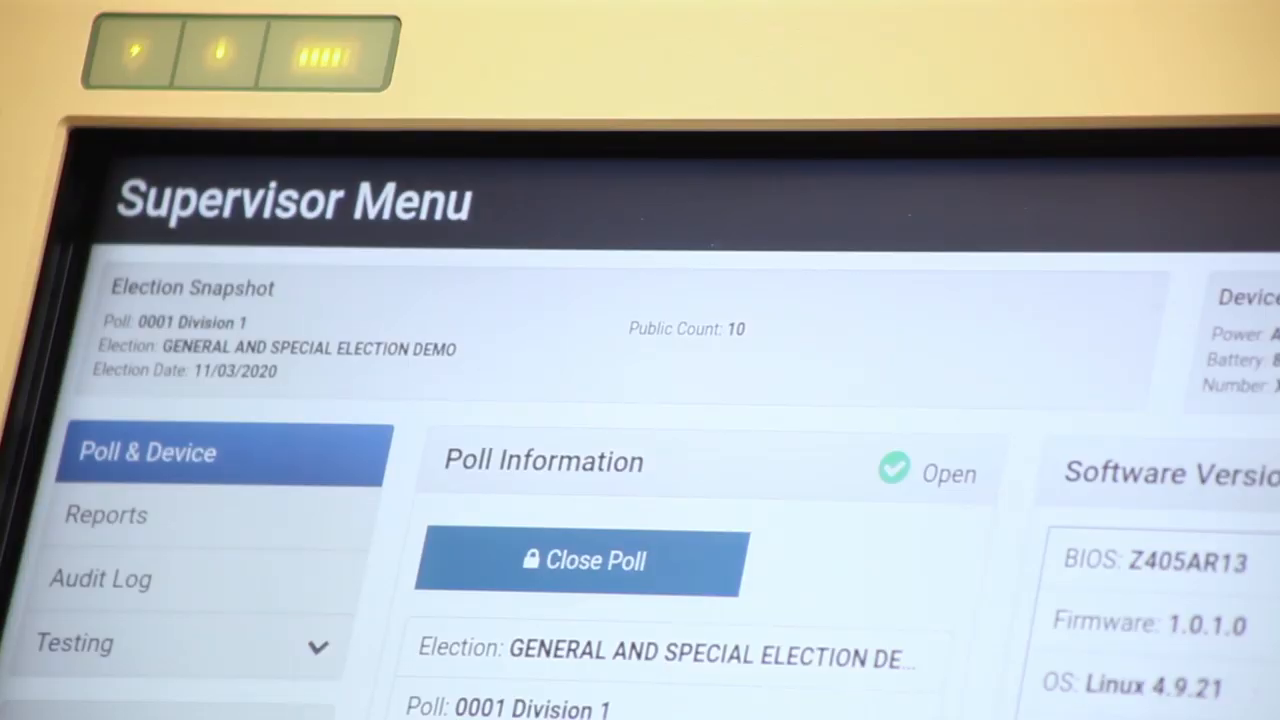
Close the poll from the Supervisor Menu, let results collect, then begin power-off.
{"action": "left_click", "coordinate": [578, 560]}
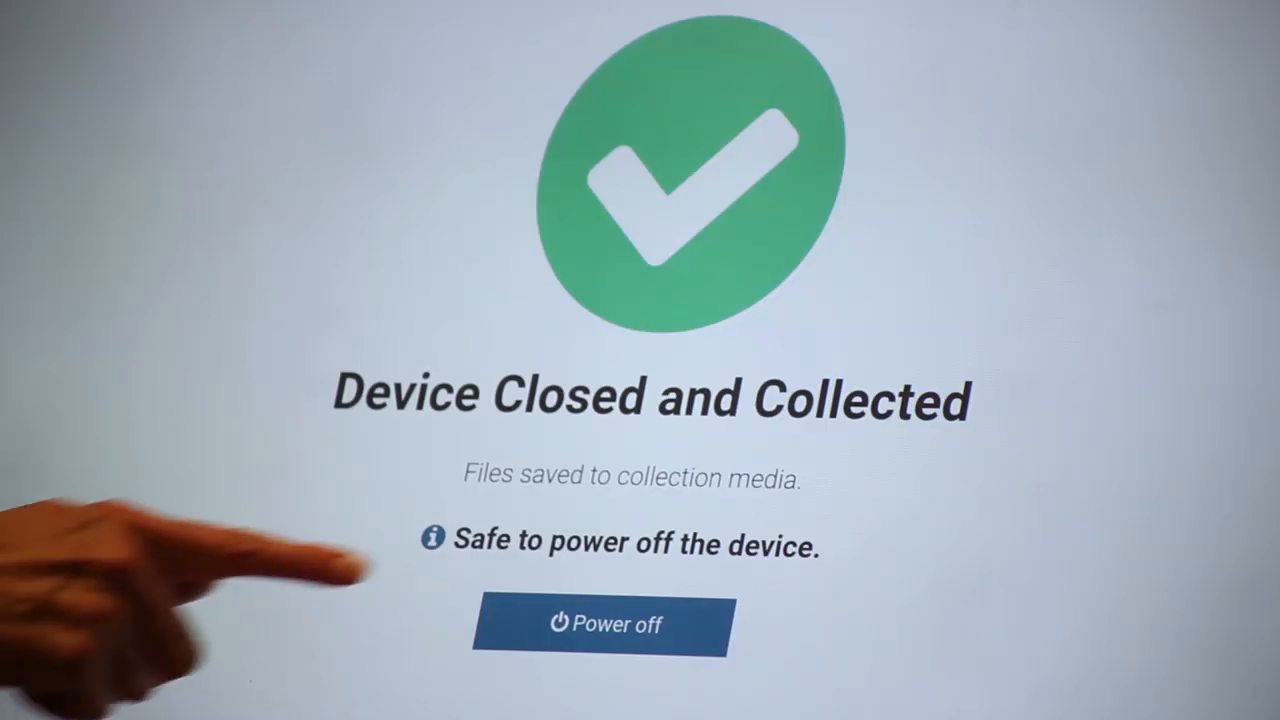
{"action": "left_click", "coordinate": [600, 624]}
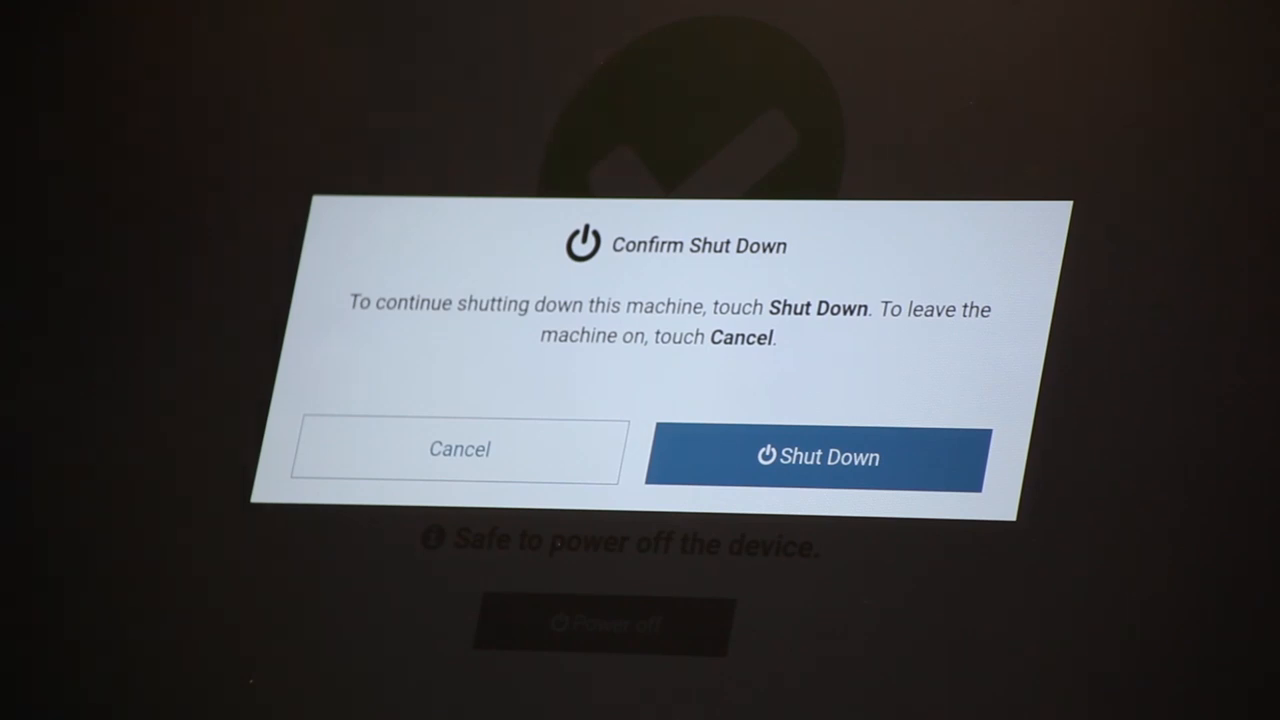